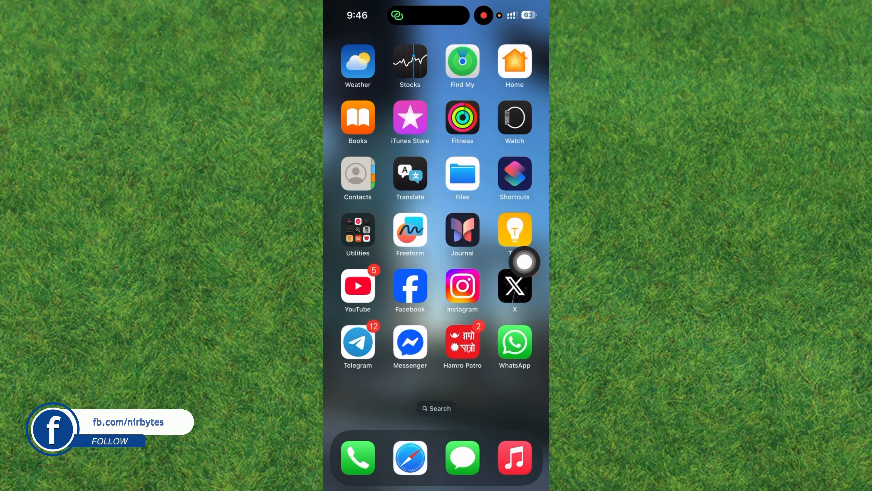
Launch the X app from the home screen to its For you feed.
{"action": "left_click", "coordinate": [514, 287]}
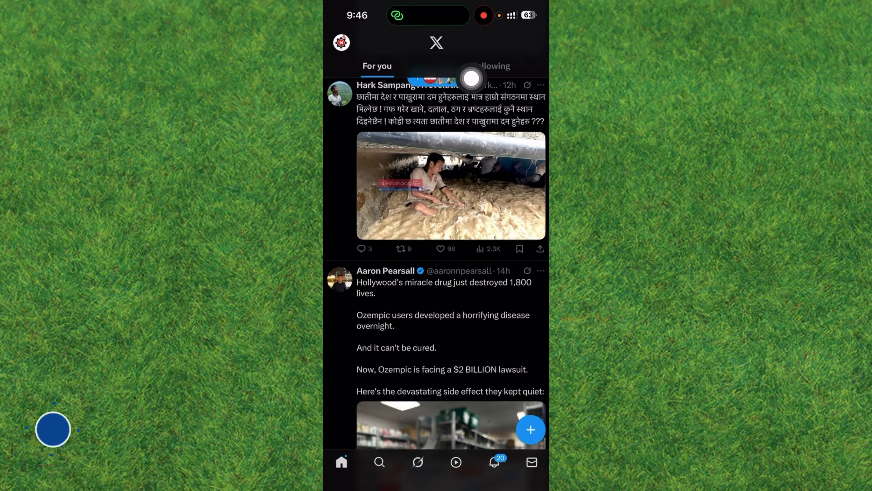
Navigate from the profile menu through Settings and privacy to Security and account access.
{"action": "left_click", "coordinate": [340, 41]}
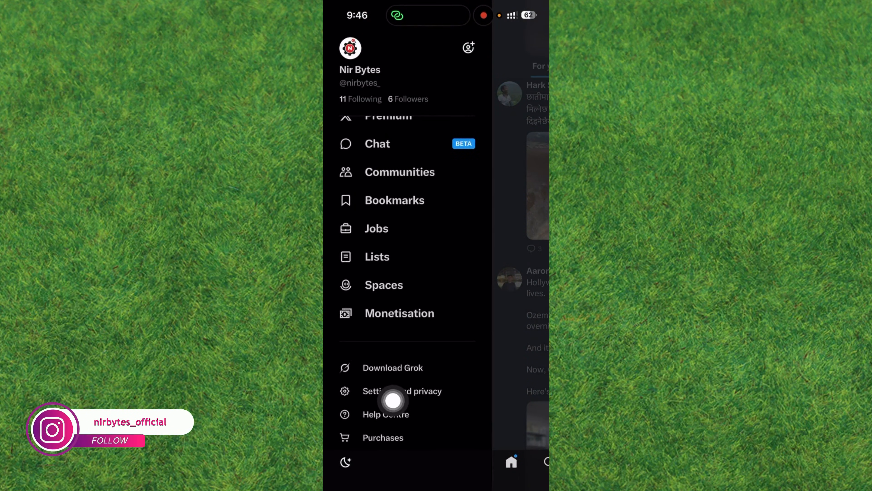
{"action": "left_click", "coordinate": [394, 391]}
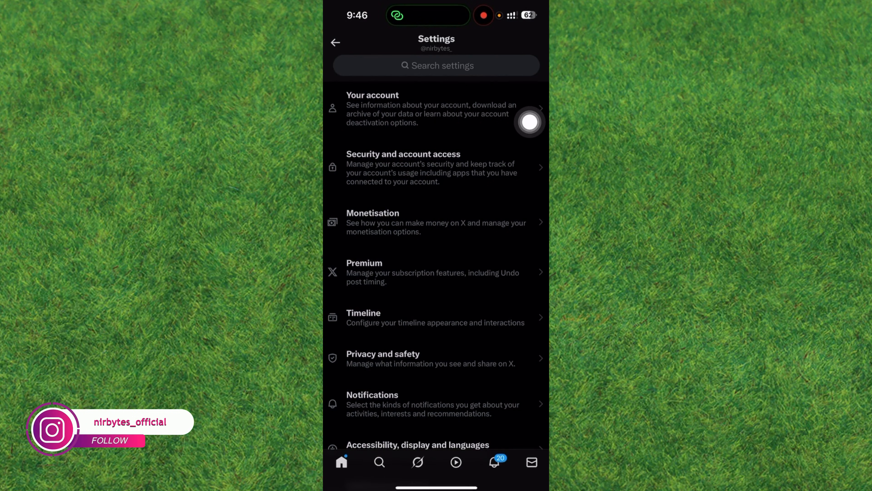
{"action": "left_click", "coordinate": [406, 154]}
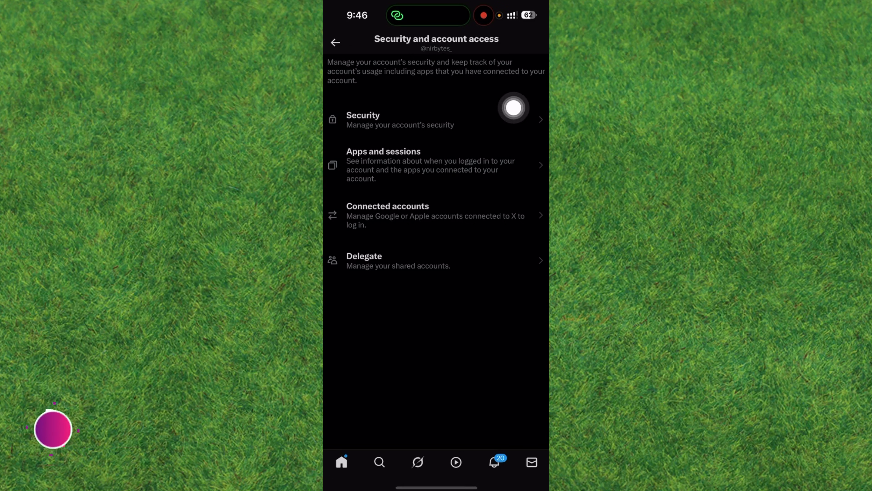
Go into the Security section and reach the ID verification page with its upgrade prompt.
{"action": "left_click", "coordinate": [363, 119]}
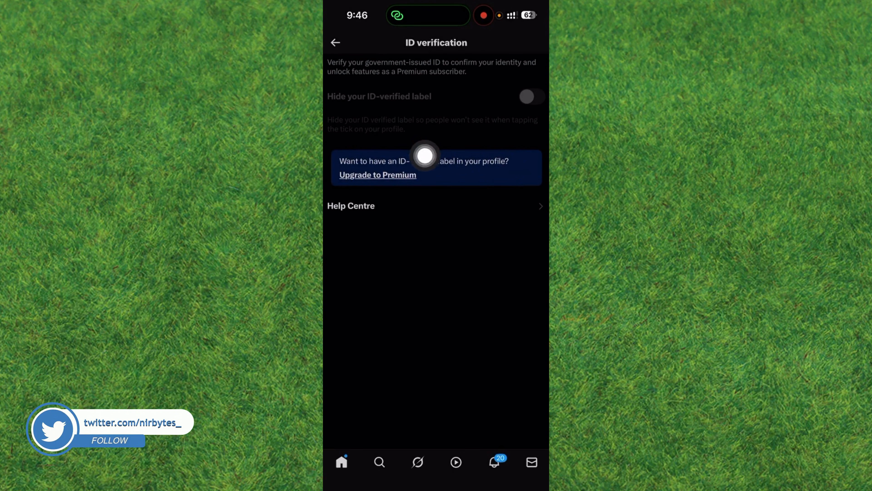
{"action": "mouse_move", "coordinate": [528, 215]}
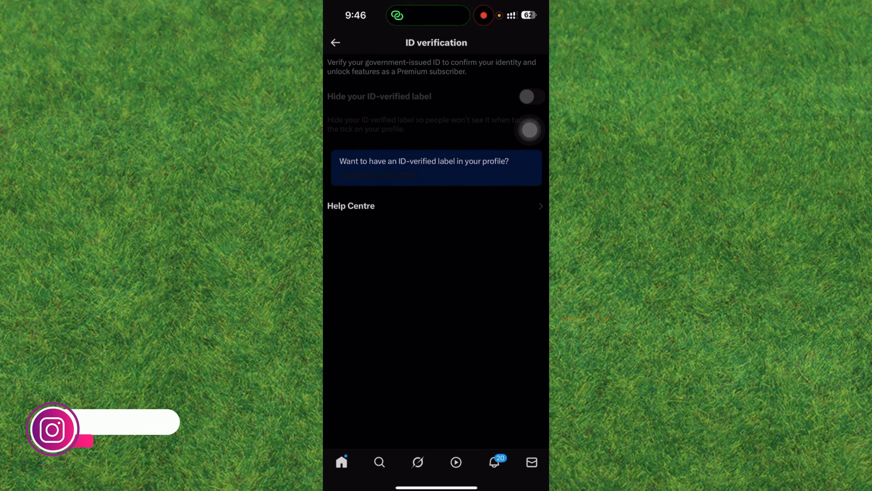
Return to the main Settings list and reach the Premium Subscribe screen showing the Basic plan.
{"action": "left_click", "coordinate": [336, 42]}
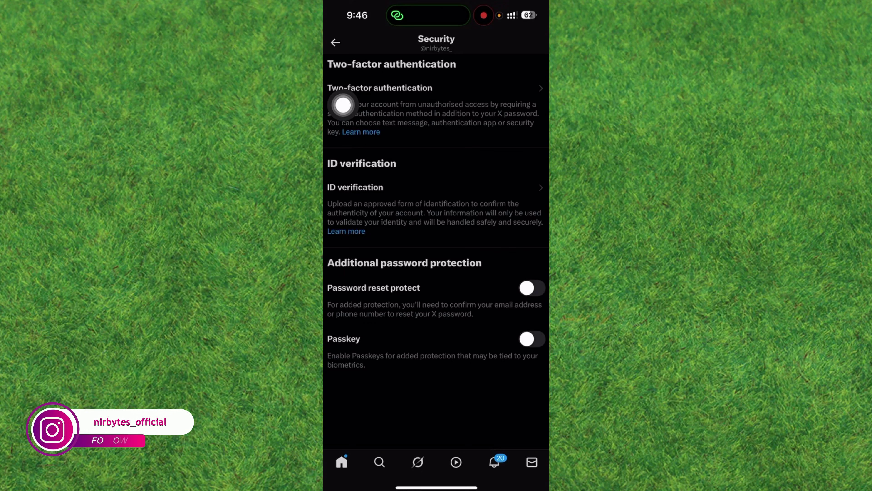
{"action": "left_click", "coordinate": [336, 43]}
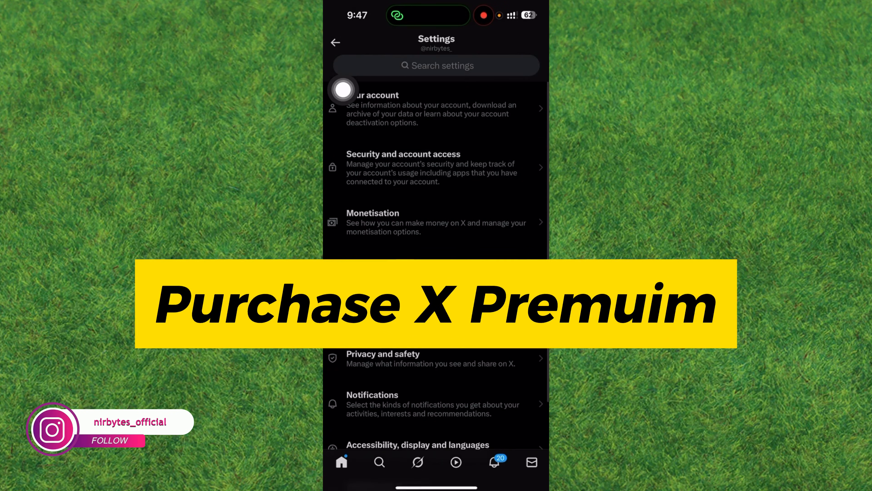
{"action": "scroll", "scroll_direction": "down", "scroll_amount": 3}
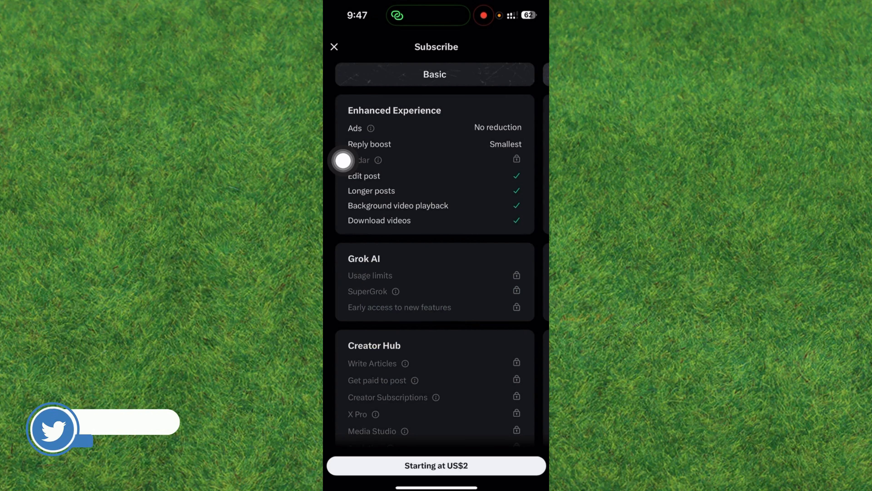
{"action": "scroll", "scroll_direction": "down", "scroll_amount": 3}
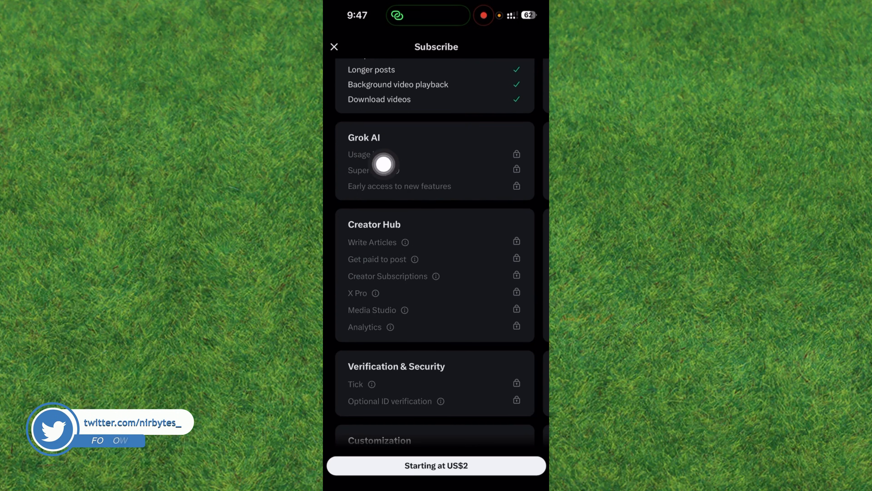
{"action": "scroll", "scroll_direction": "down", "scroll_amount": 3}
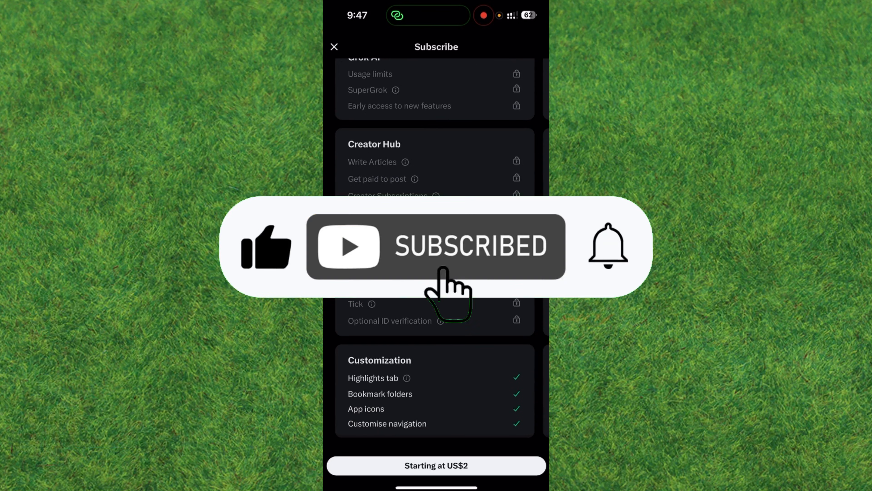
{"action": "left_click", "coordinate": [608, 249]}
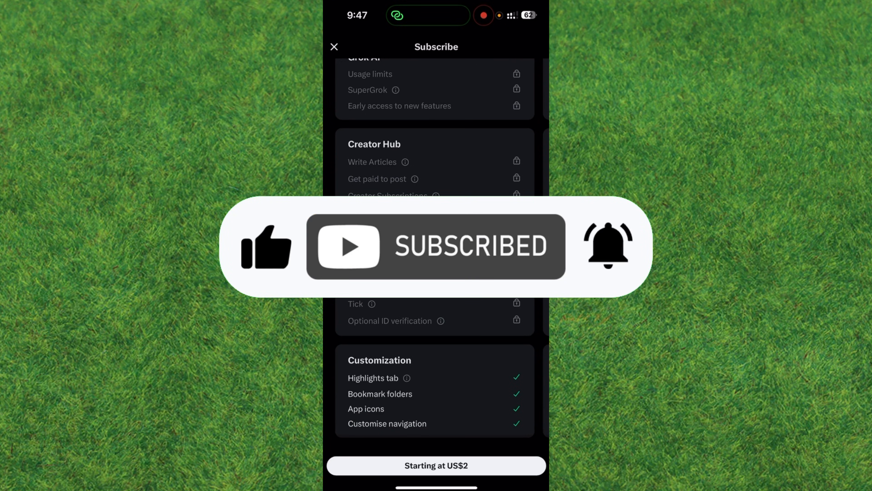